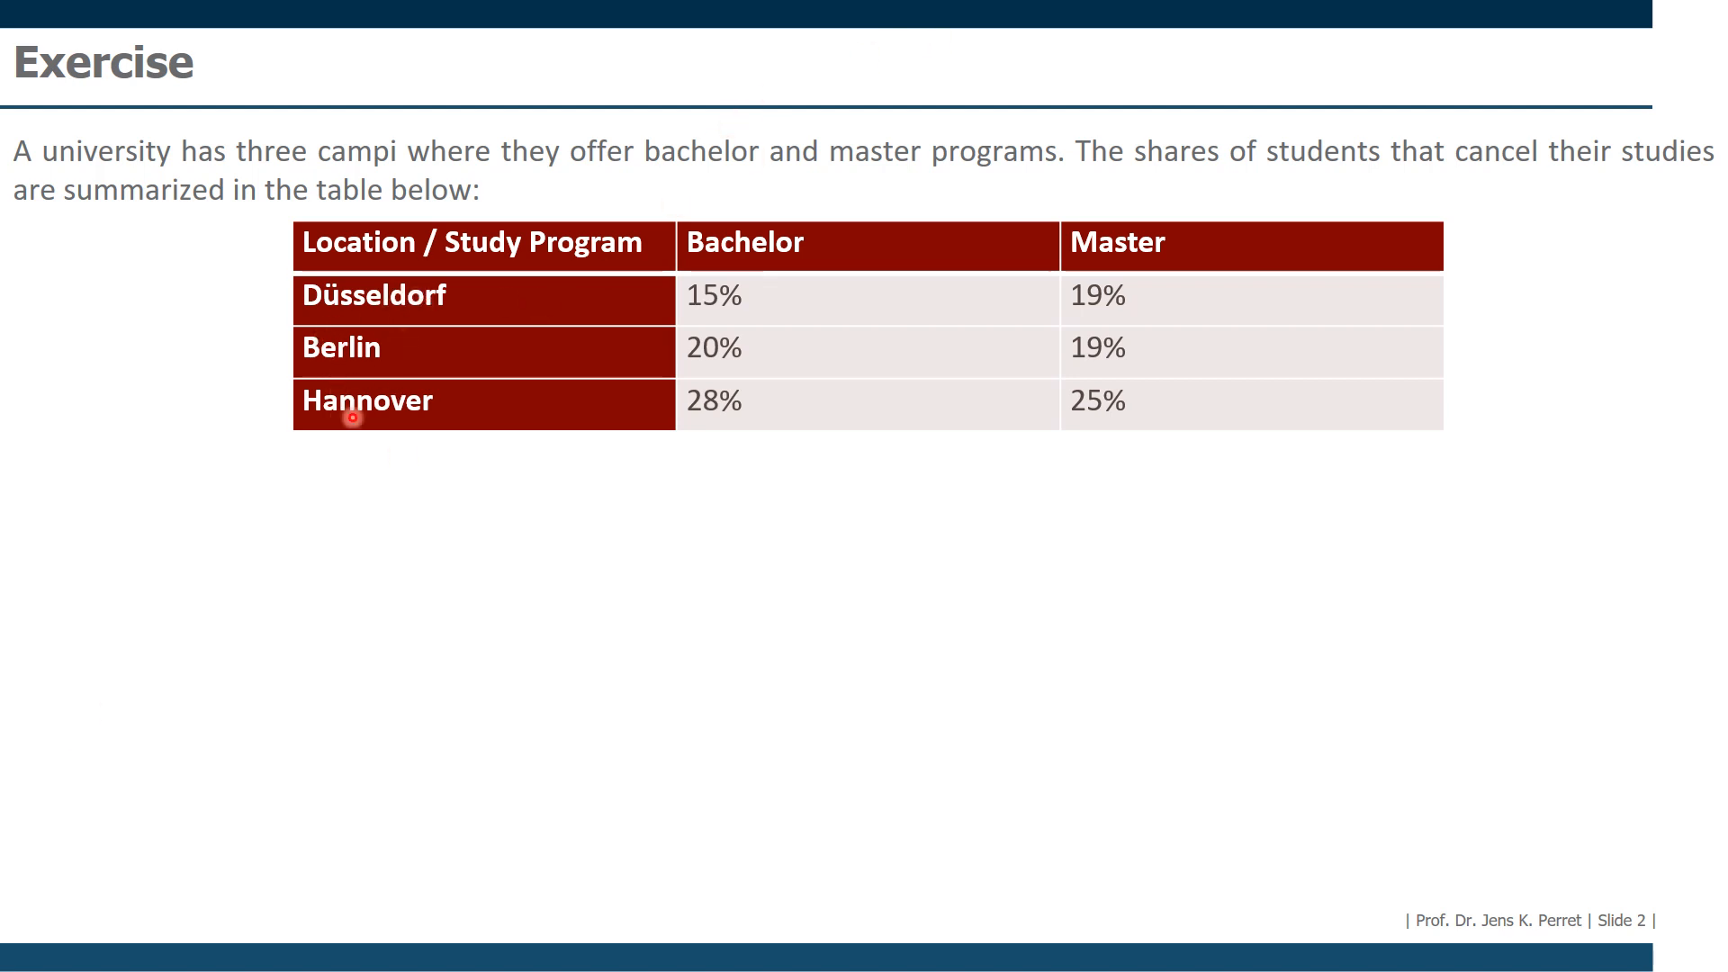
{"action": "mouse_move", "coordinate": [305, 373]}
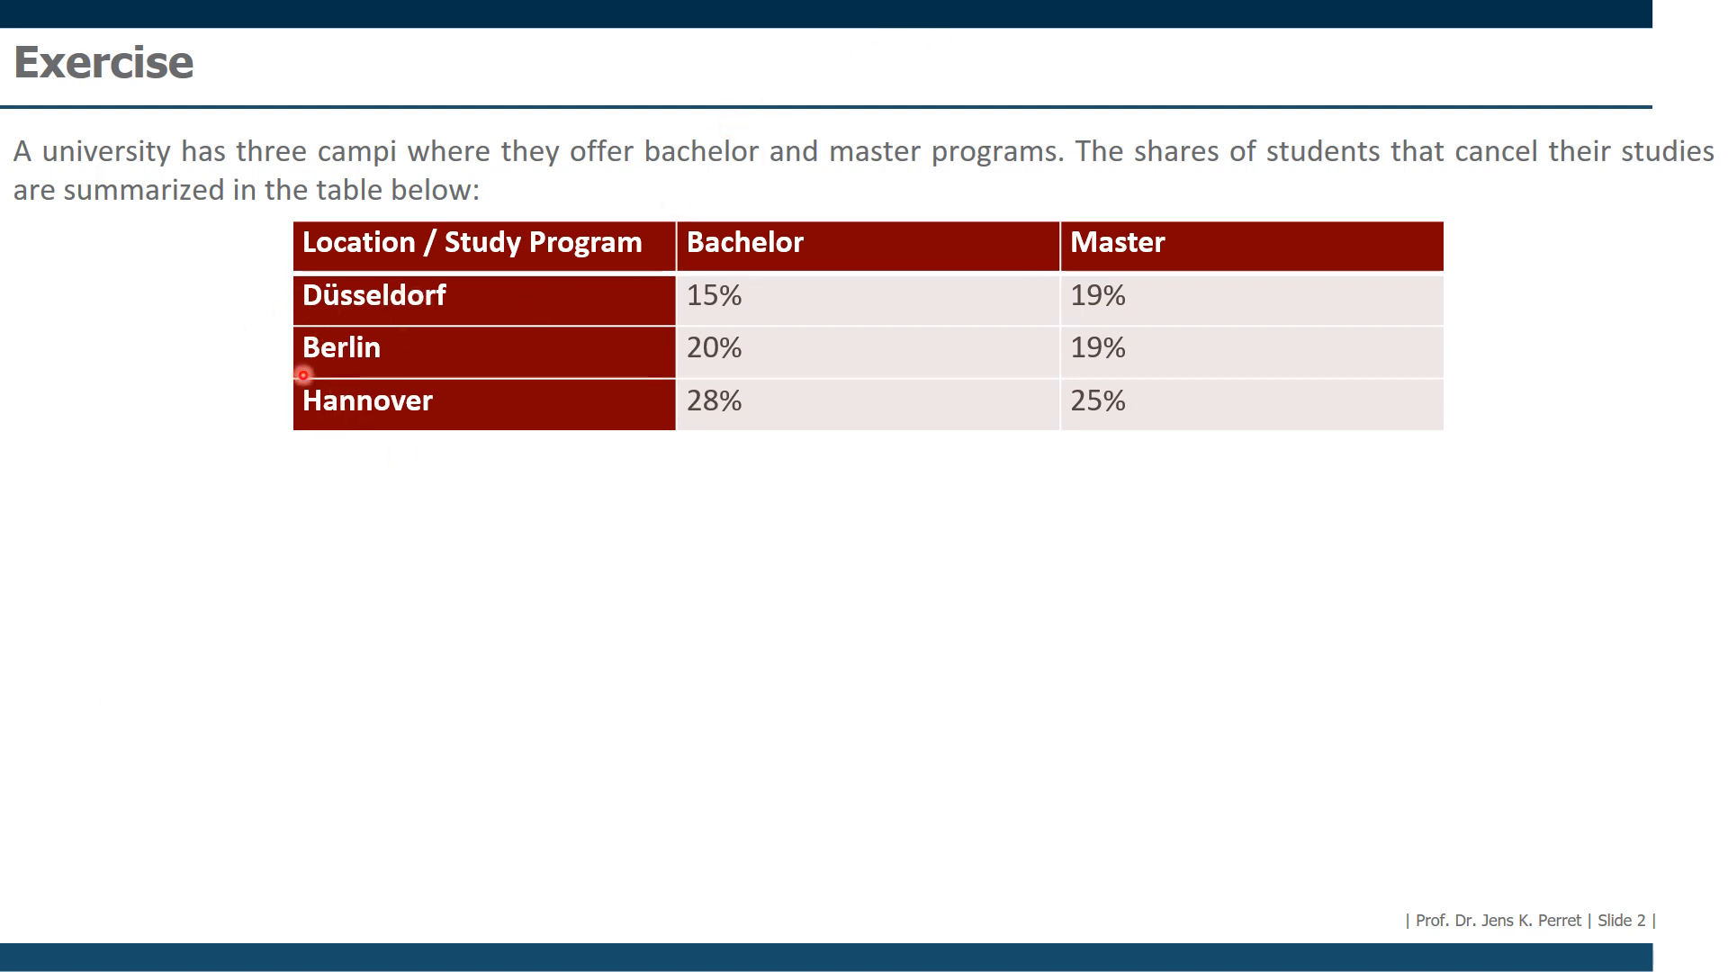
{"action": "mouse_move", "coordinate": [262, 441]}
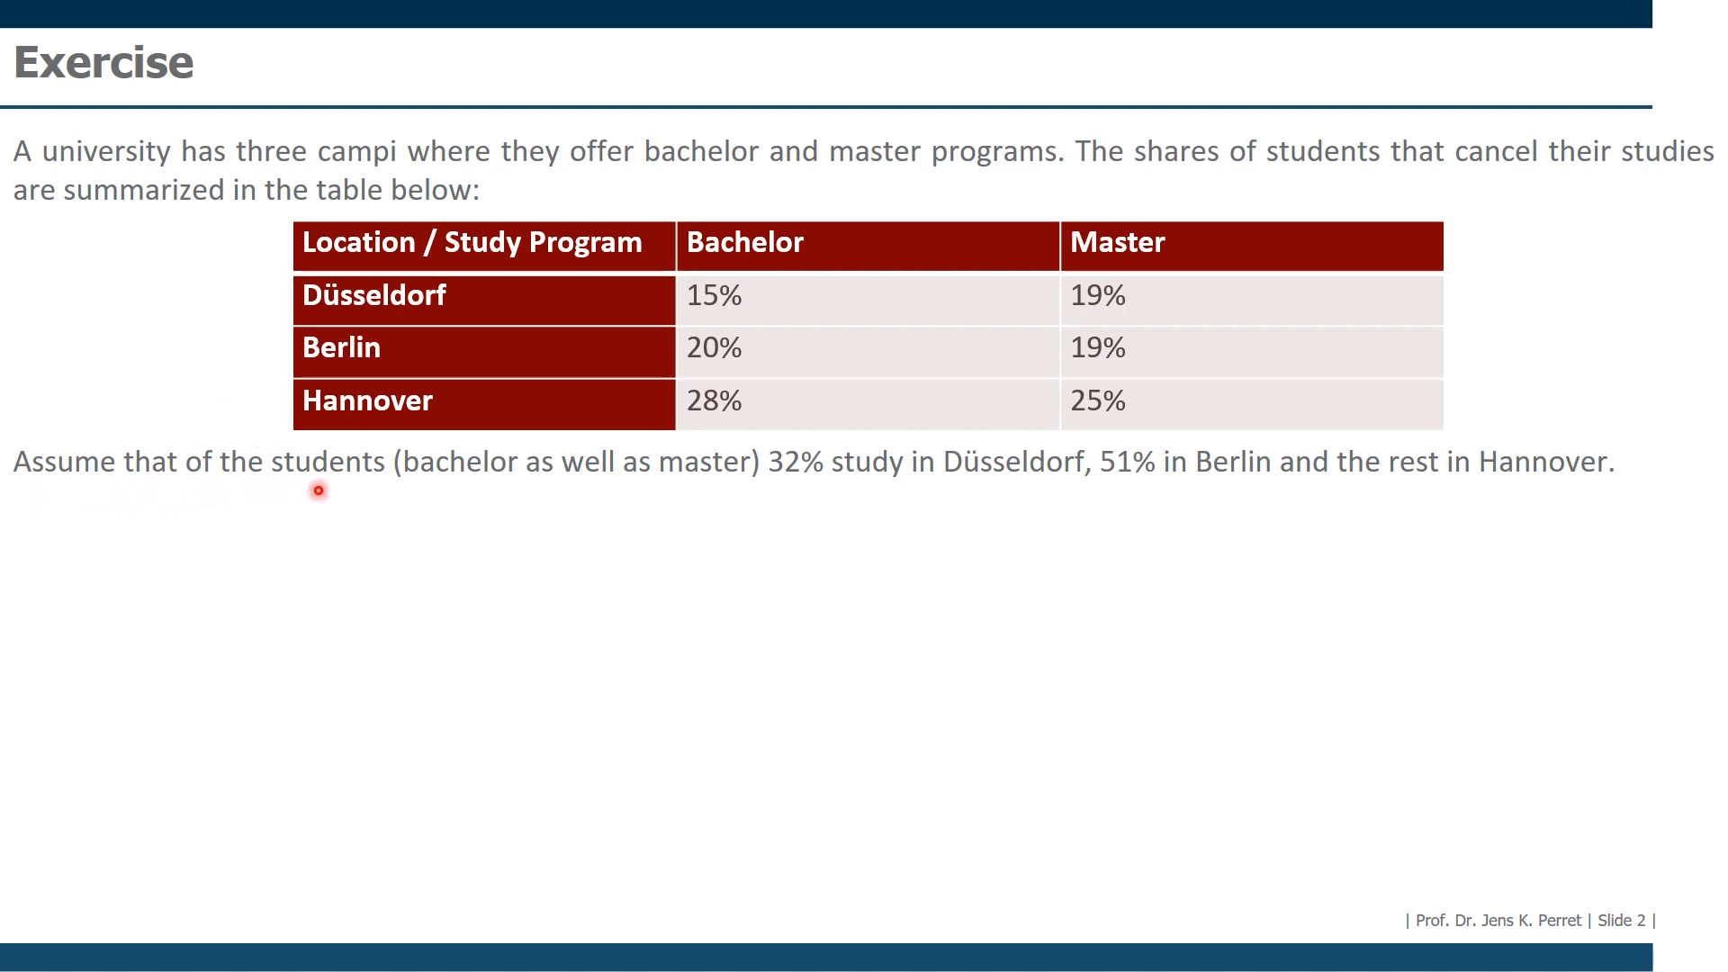
{"action": "mouse_move", "coordinate": [1017, 491]}
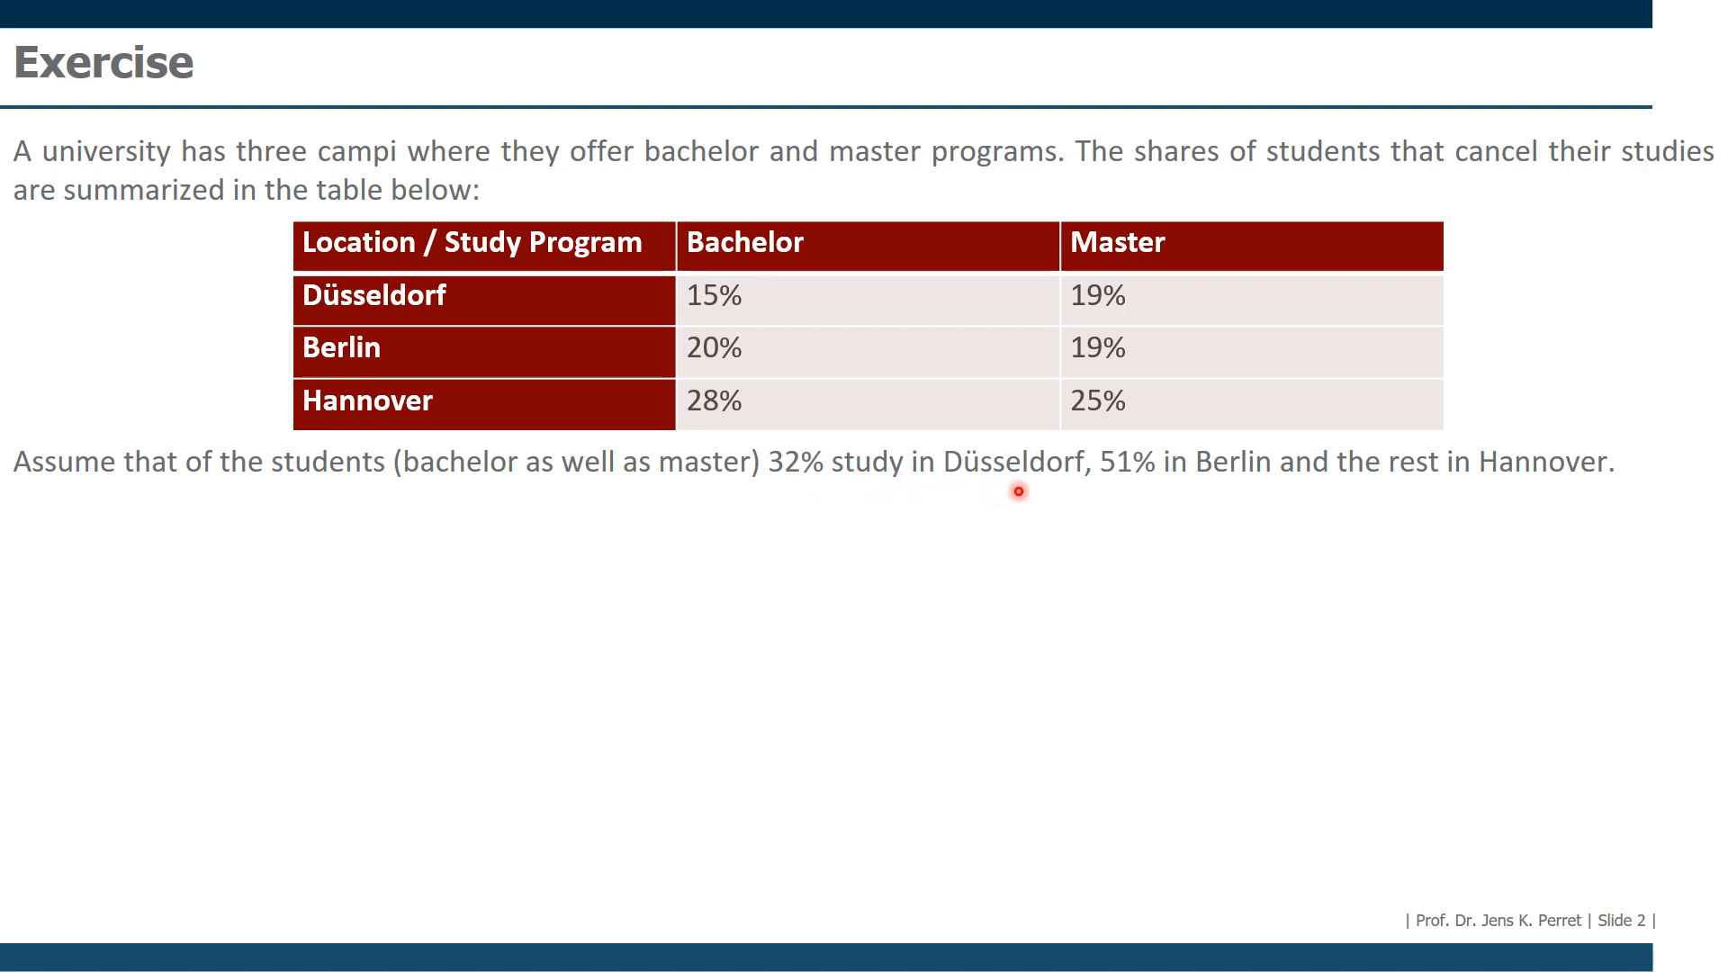
{"action": "mouse_move", "coordinate": [1369, 511]}
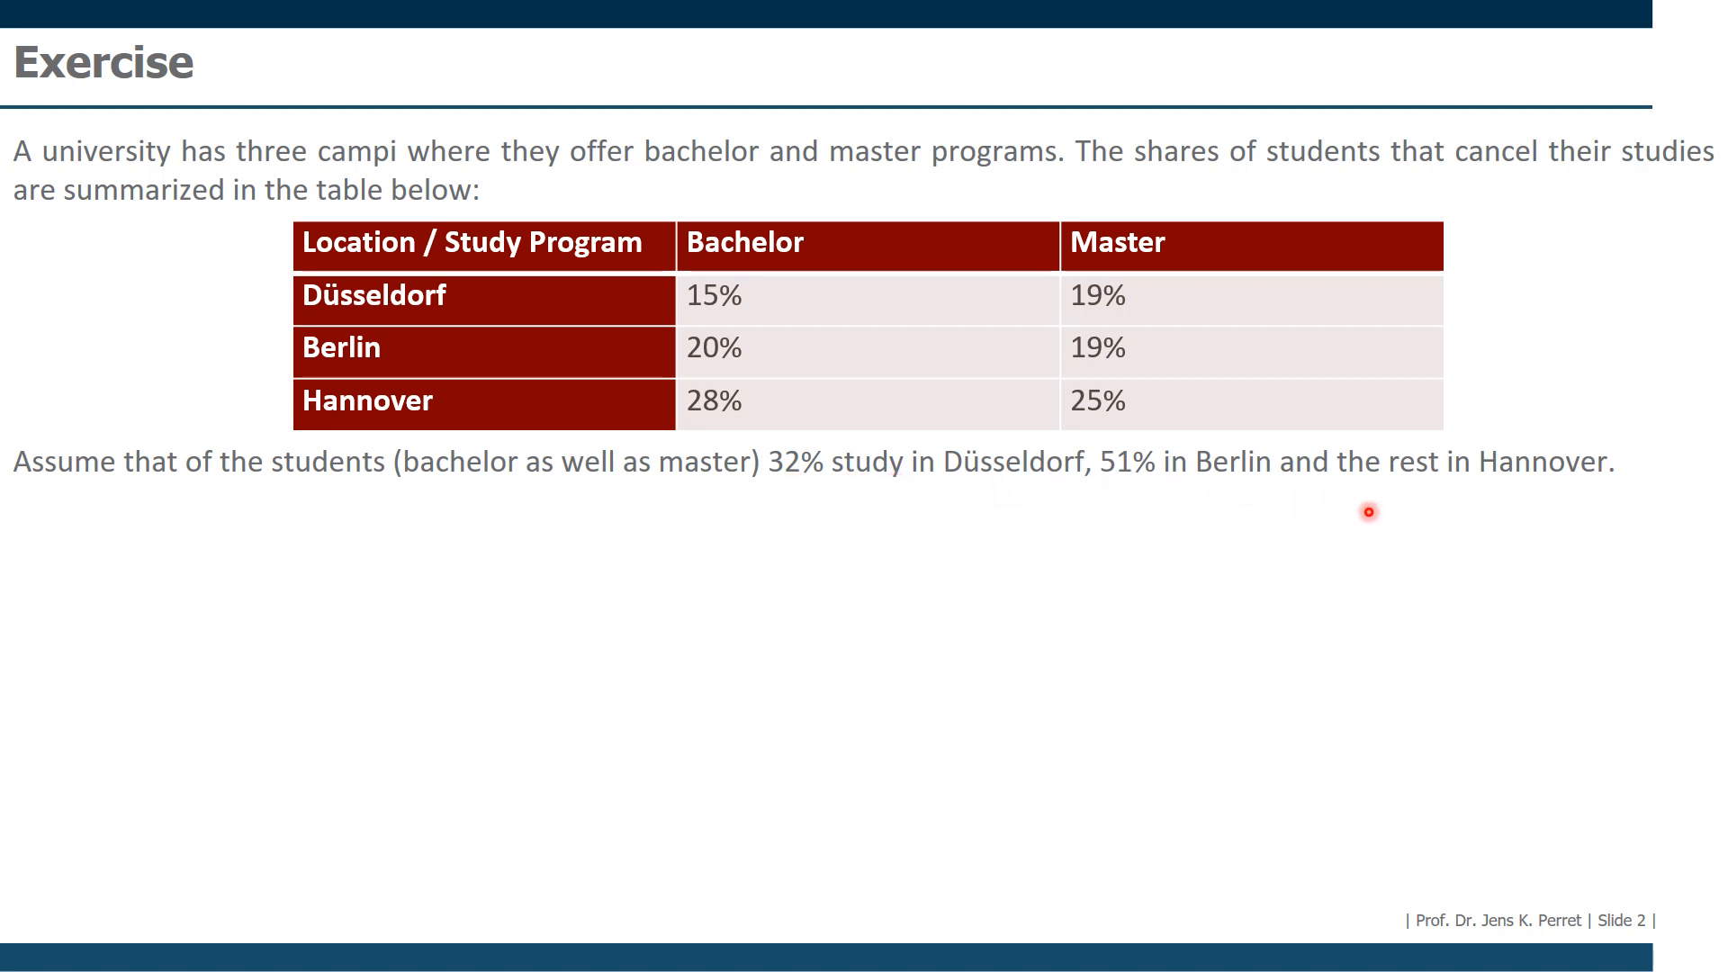